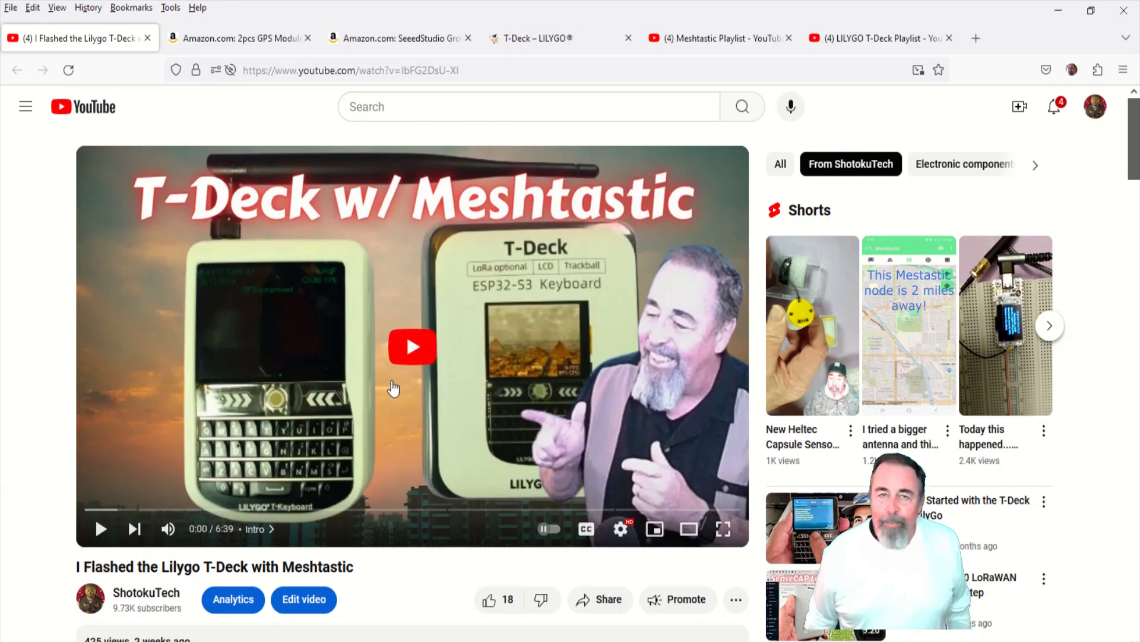
# Compare the Amazon GPS module and Grove cable listings, ending on the T-Deck product page
pyautogui.scroll(-3)
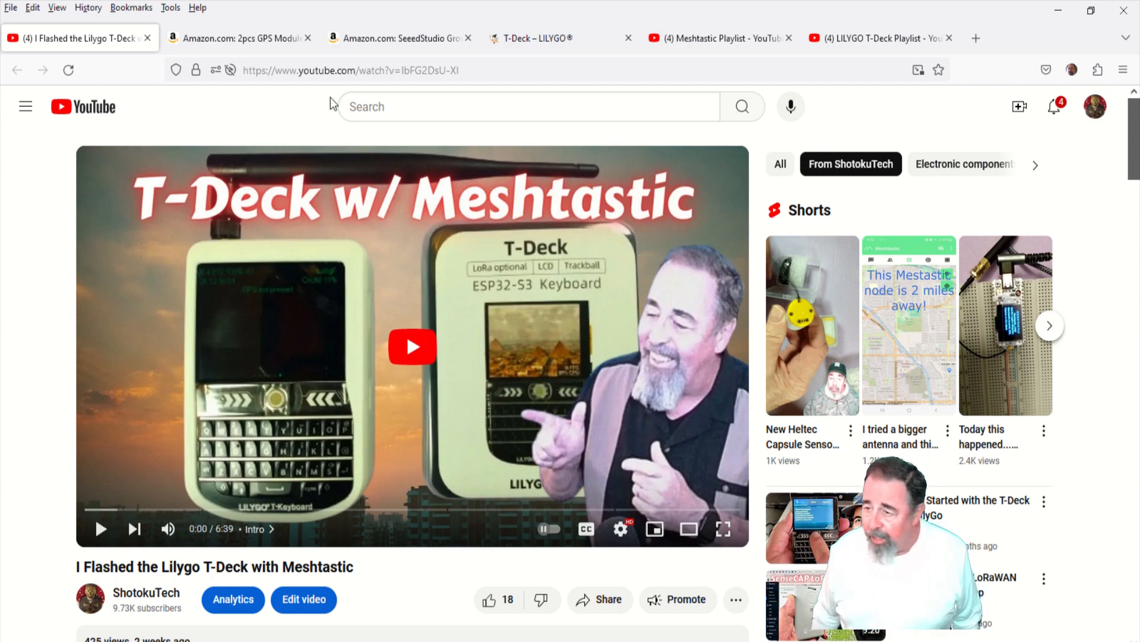
pyautogui.click(240, 38)
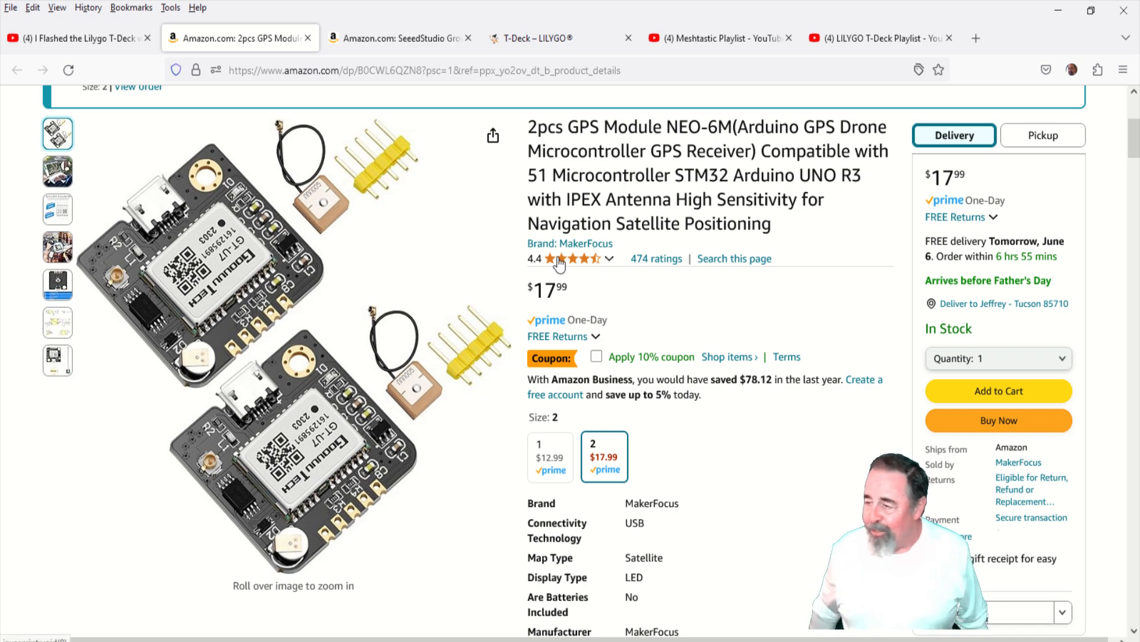
pyautogui.moveTo(587, 208)
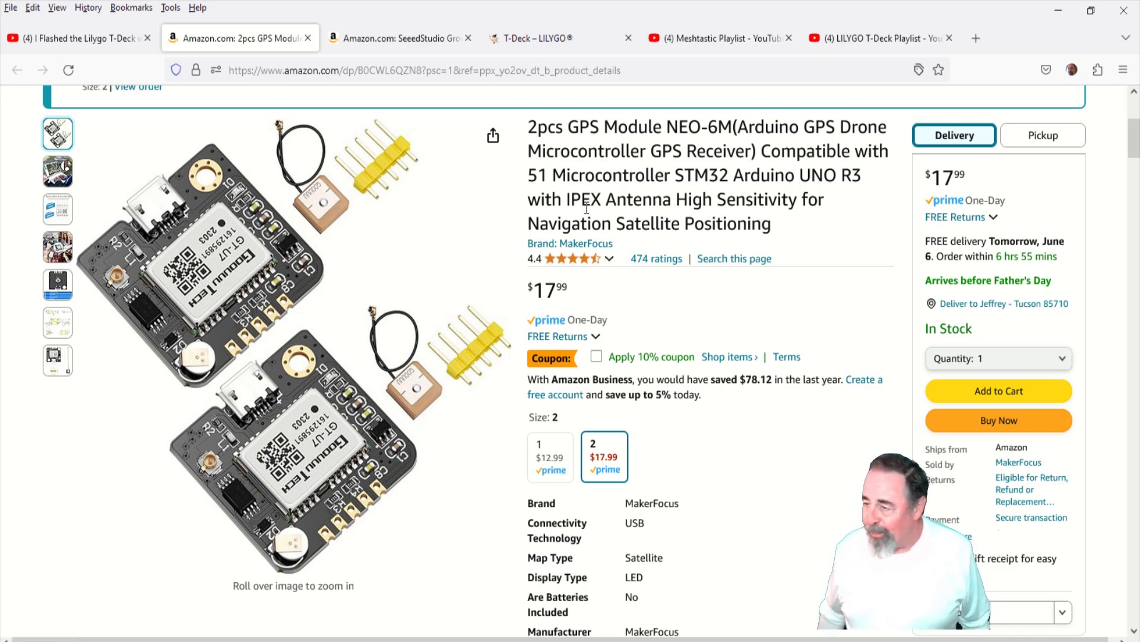
pyautogui.click(537, 38)
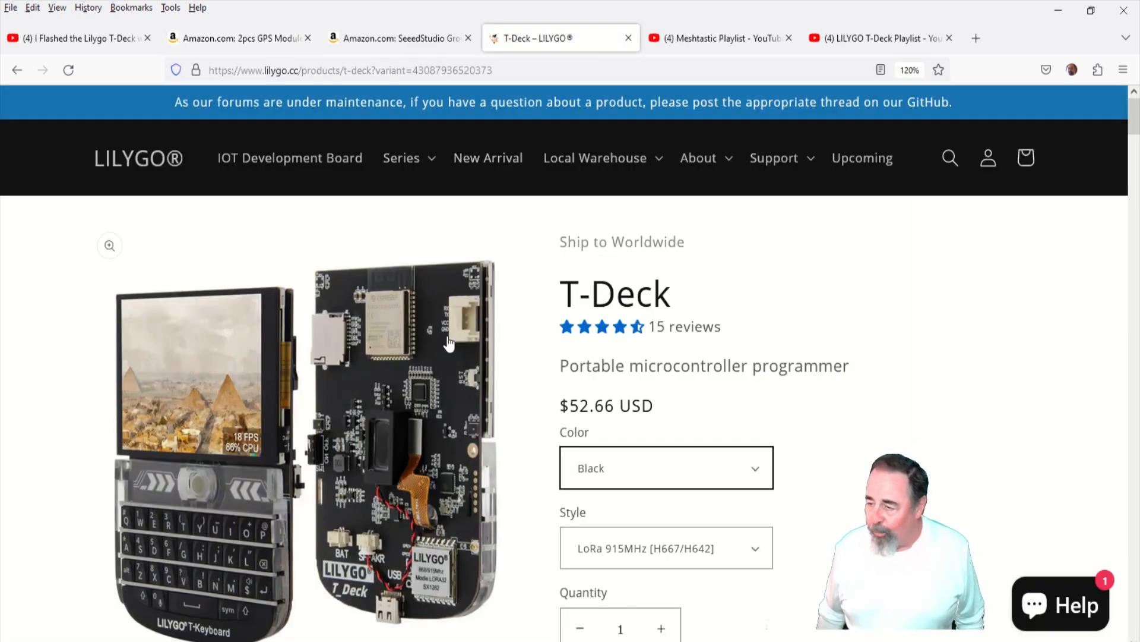
pyautogui.moveTo(458, 373)
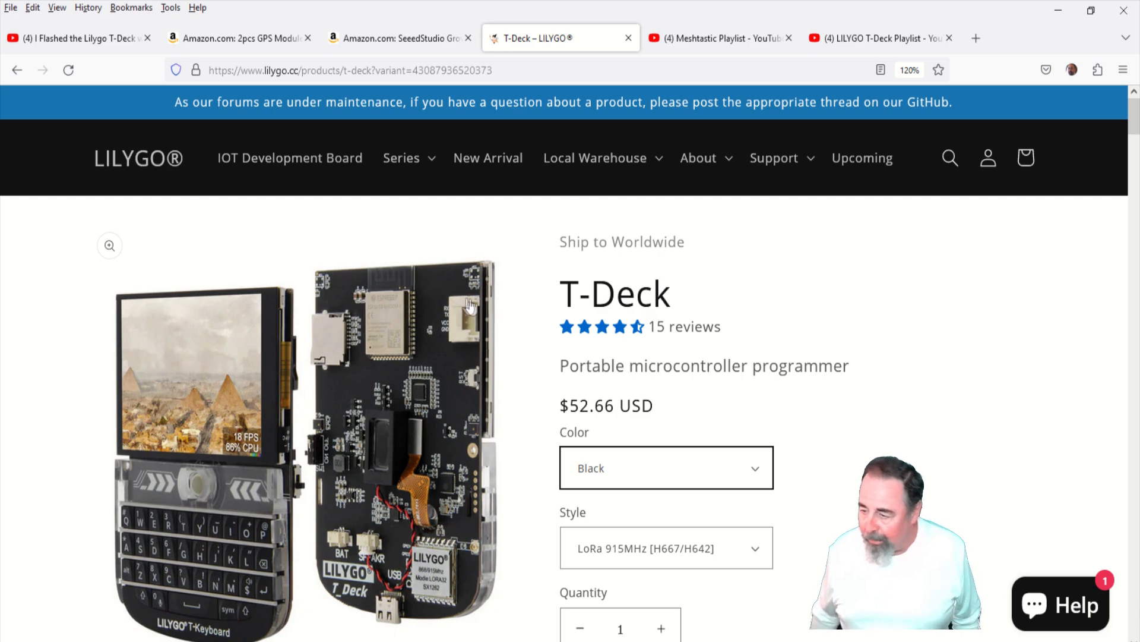
pyautogui.moveTo(493, 331)
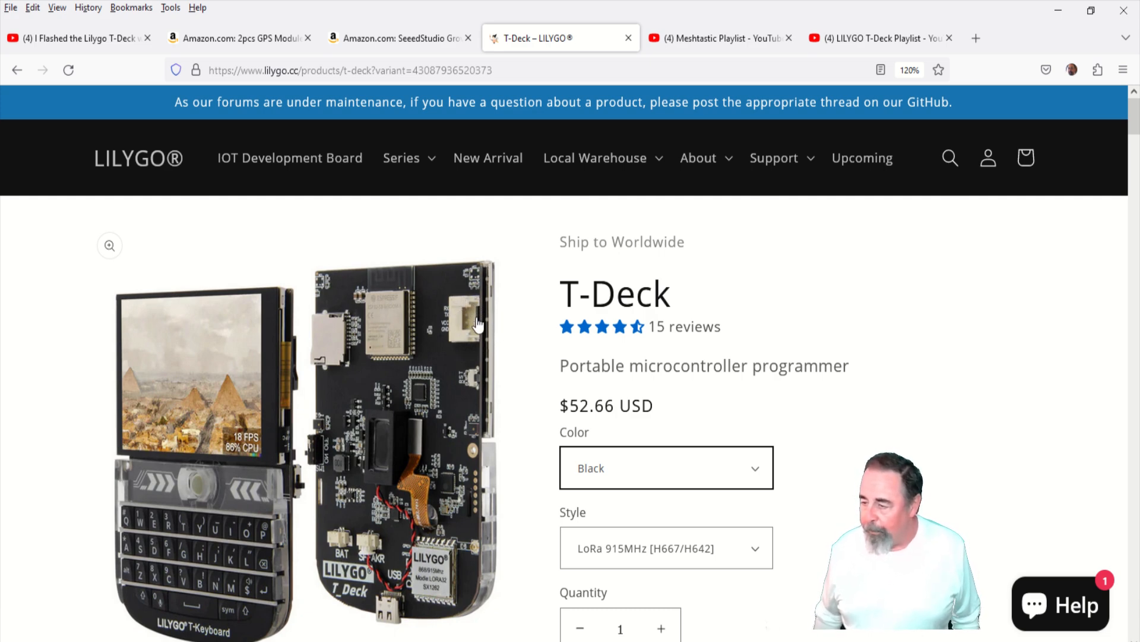
pyautogui.click(396, 38)
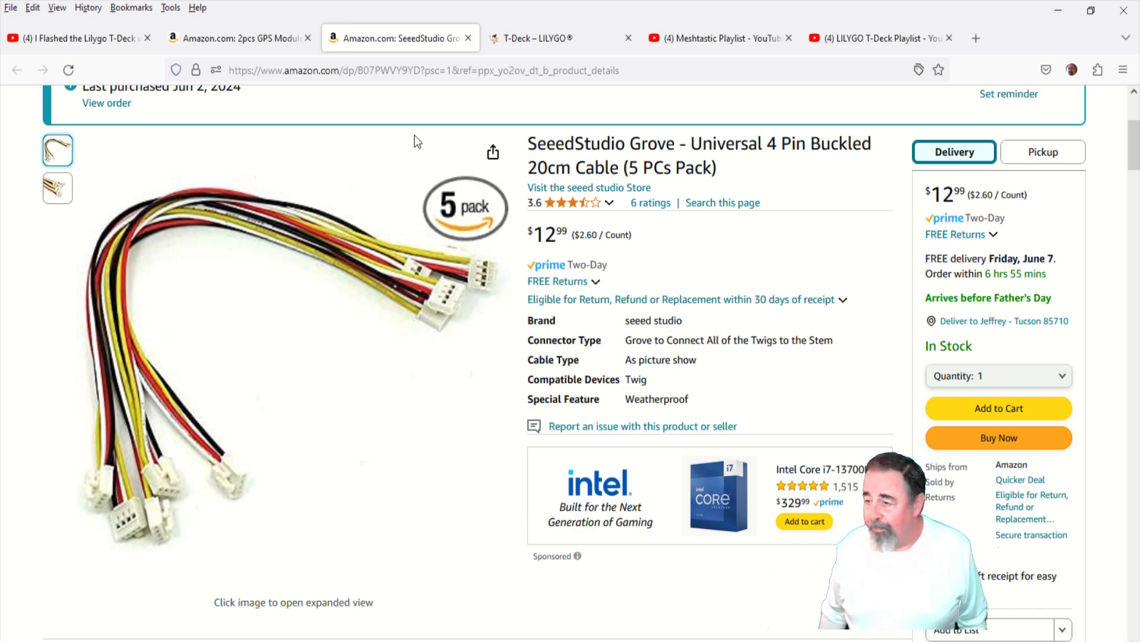
pyautogui.click(529, 38)
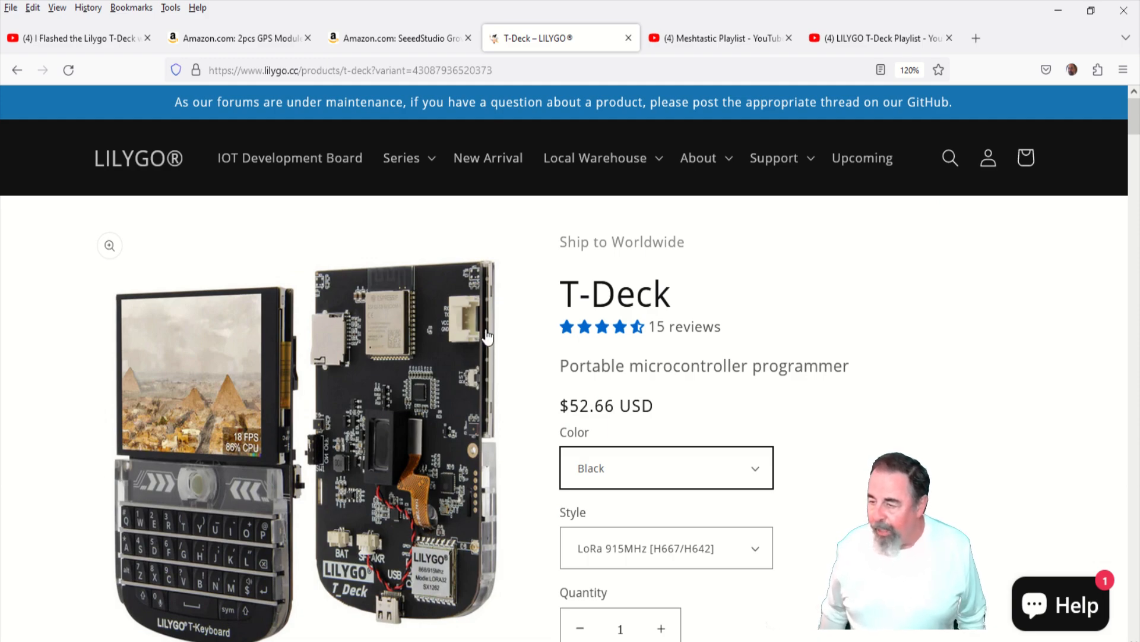
# Scroll the T-Deck page past the specs to the Grove pin diagram (RX 44, TX 43)
pyautogui.scroll(-3)
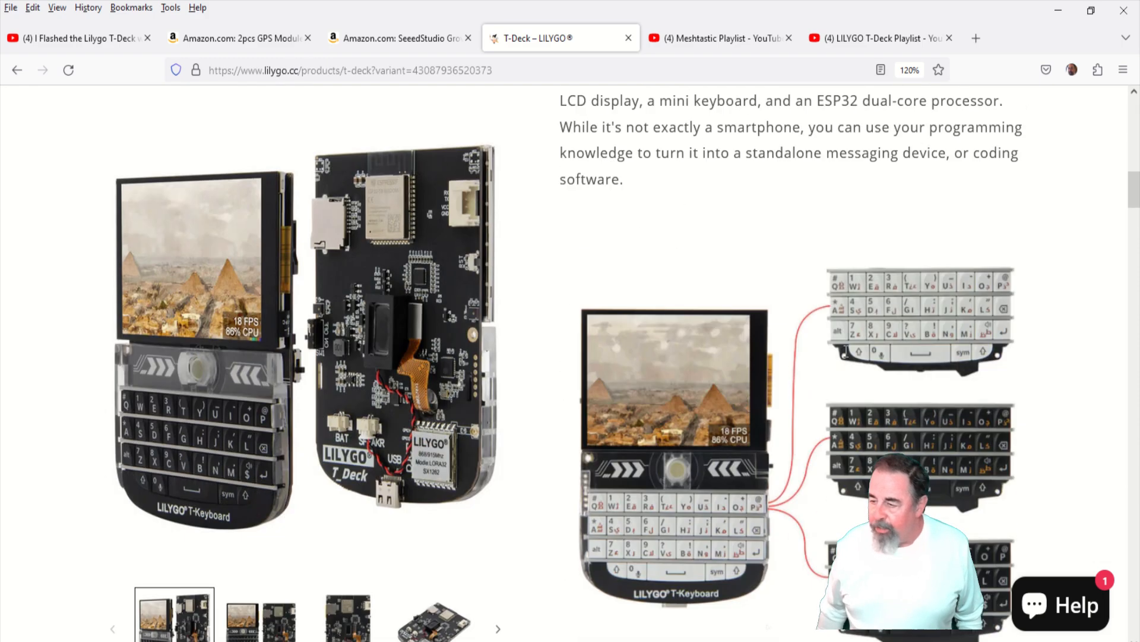
pyautogui.scroll(-3)
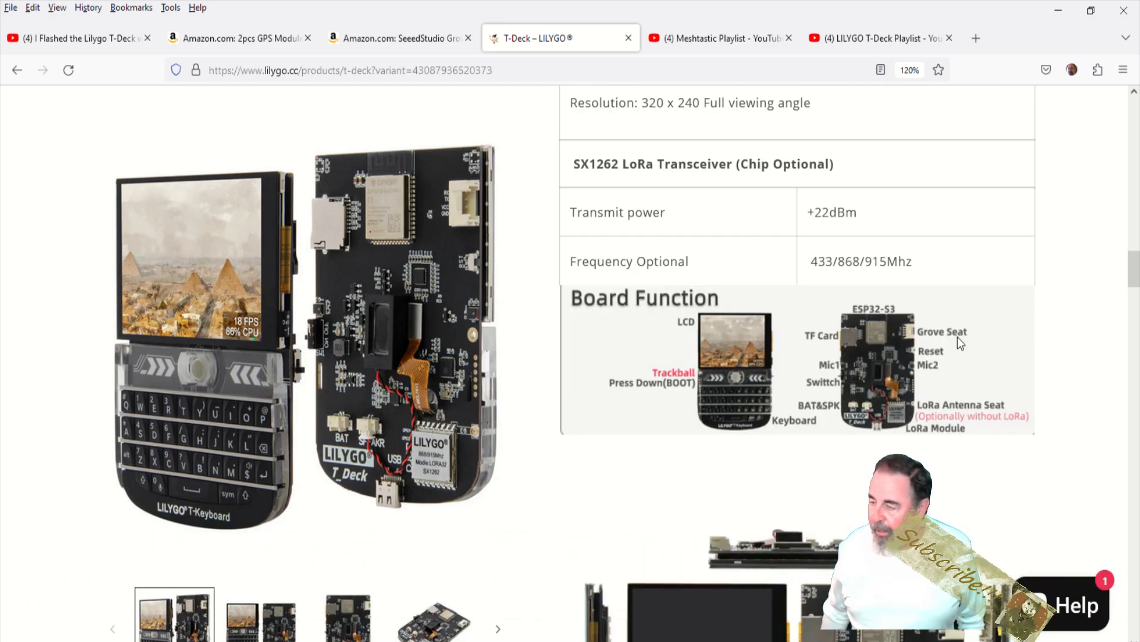
pyautogui.scroll(-3)
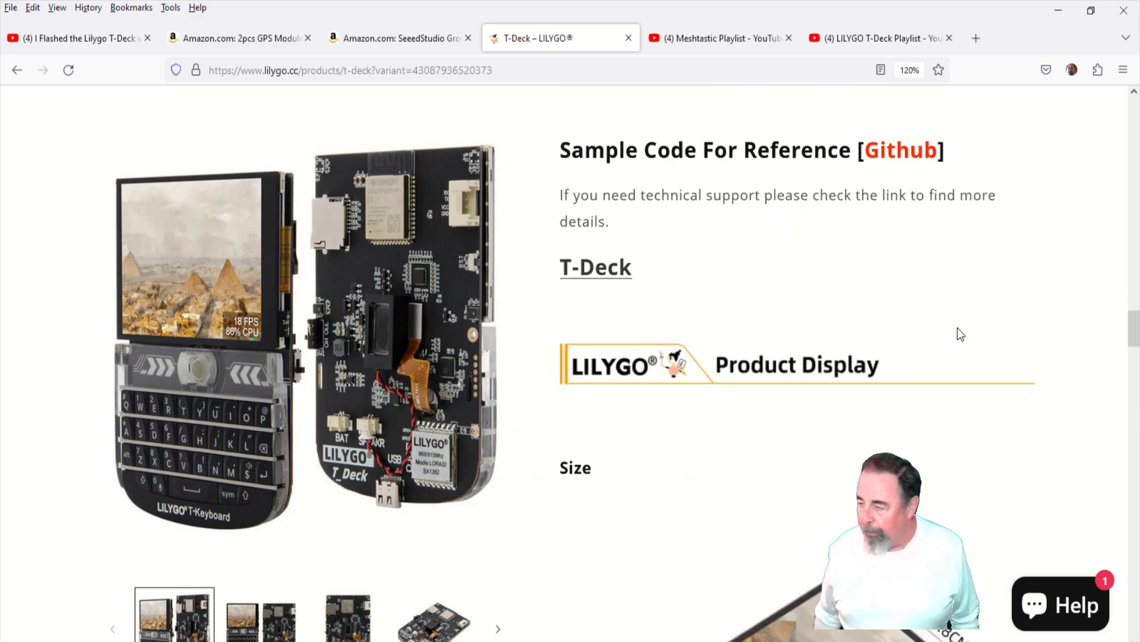
pyautogui.scroll(-3)
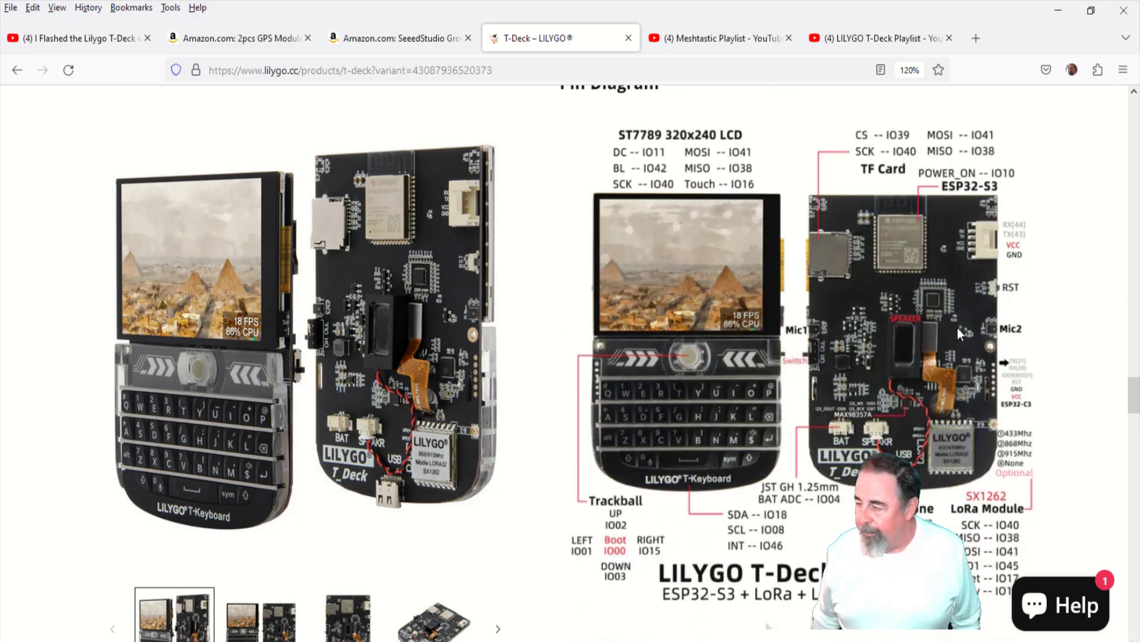
pyautogui.moveTo(981, 289)
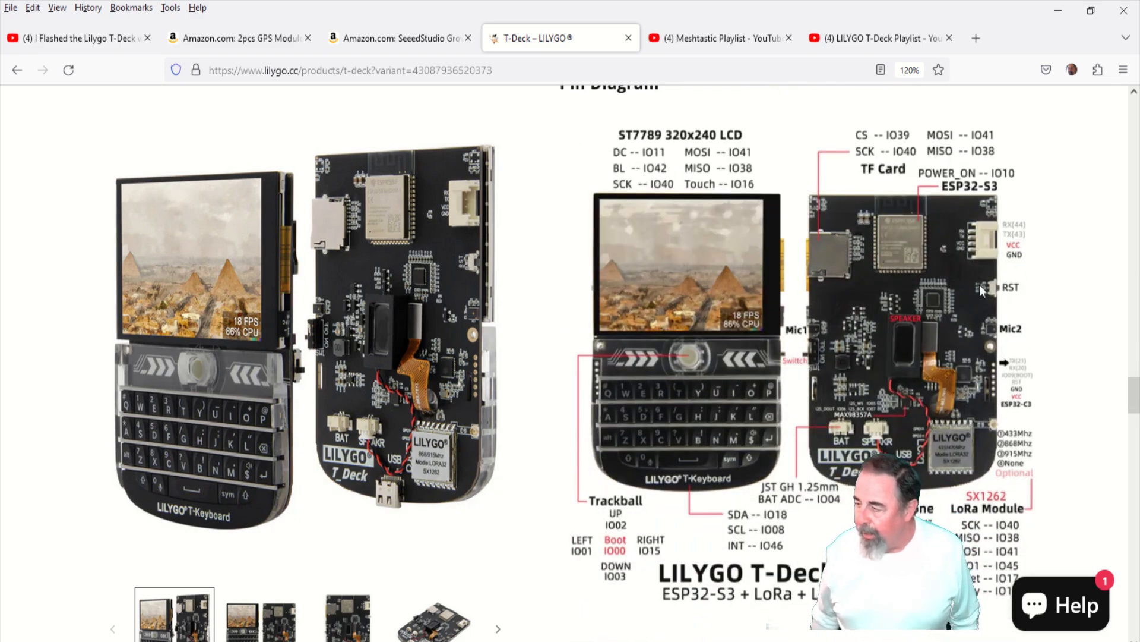
pyautogui.moveTo(1050, 245)
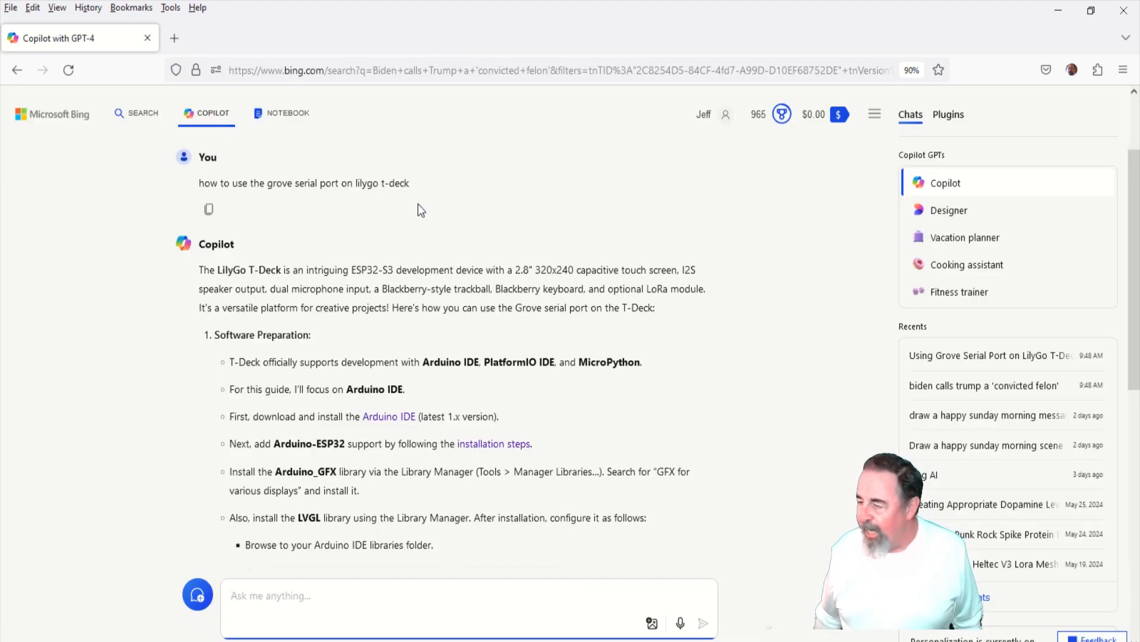
# Scroll Copilot's answer to the Grove serial port section and select its mention
pyautogui.scroll(-3)
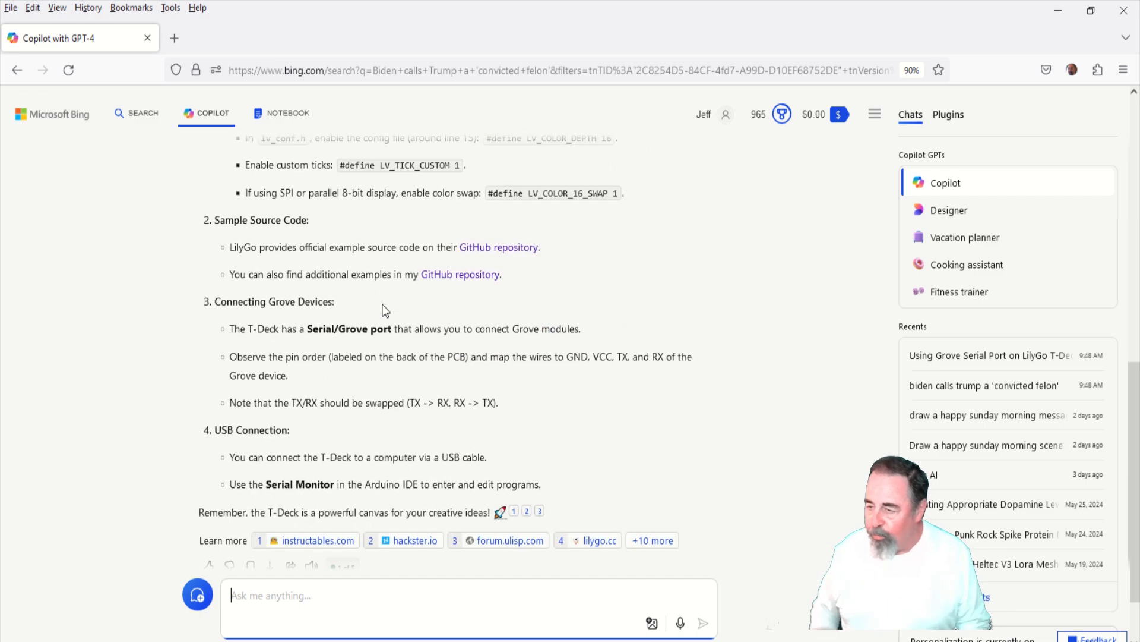
pyautogui.scroll(-3)
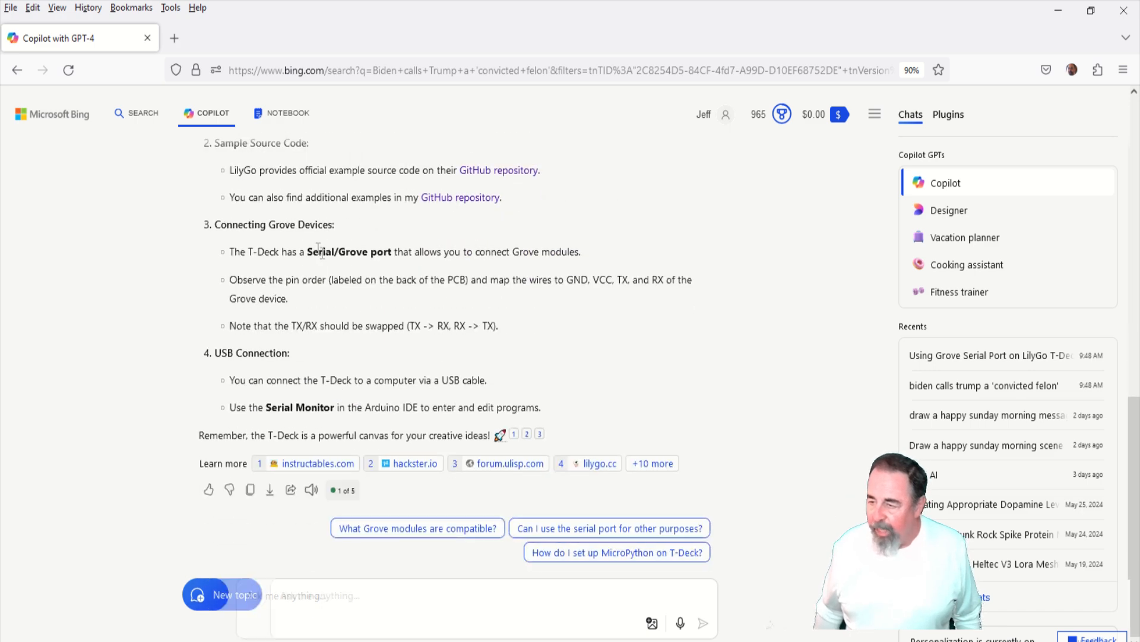
pyautogui.doubleClick(340, 252)
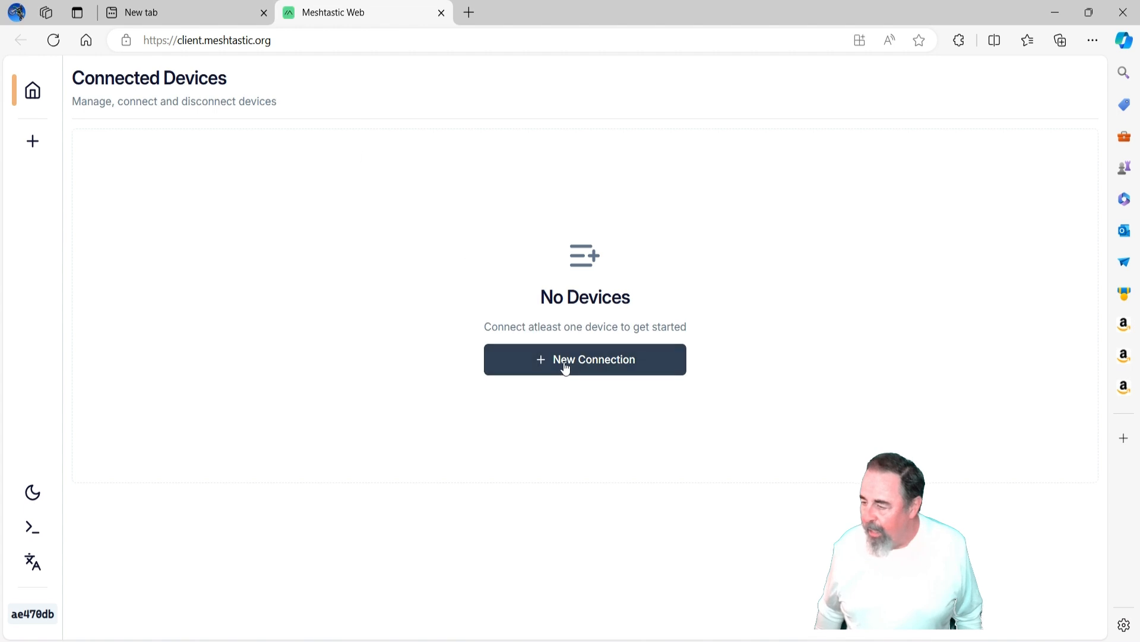
pyautogui.click(584, 359)
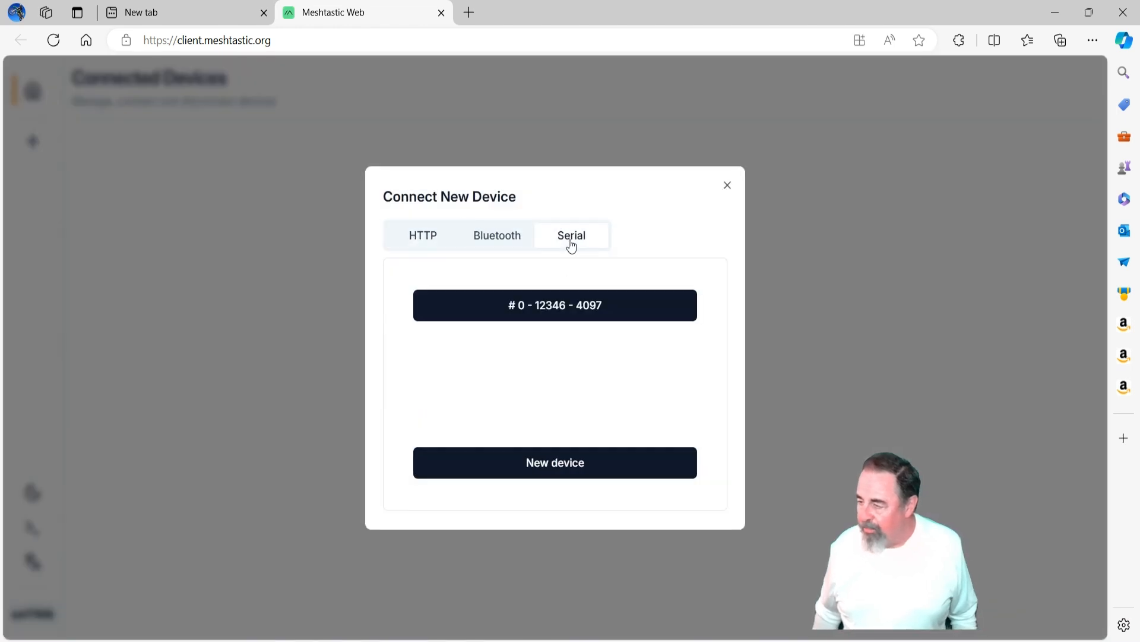
pyautogui.click(555, 305)
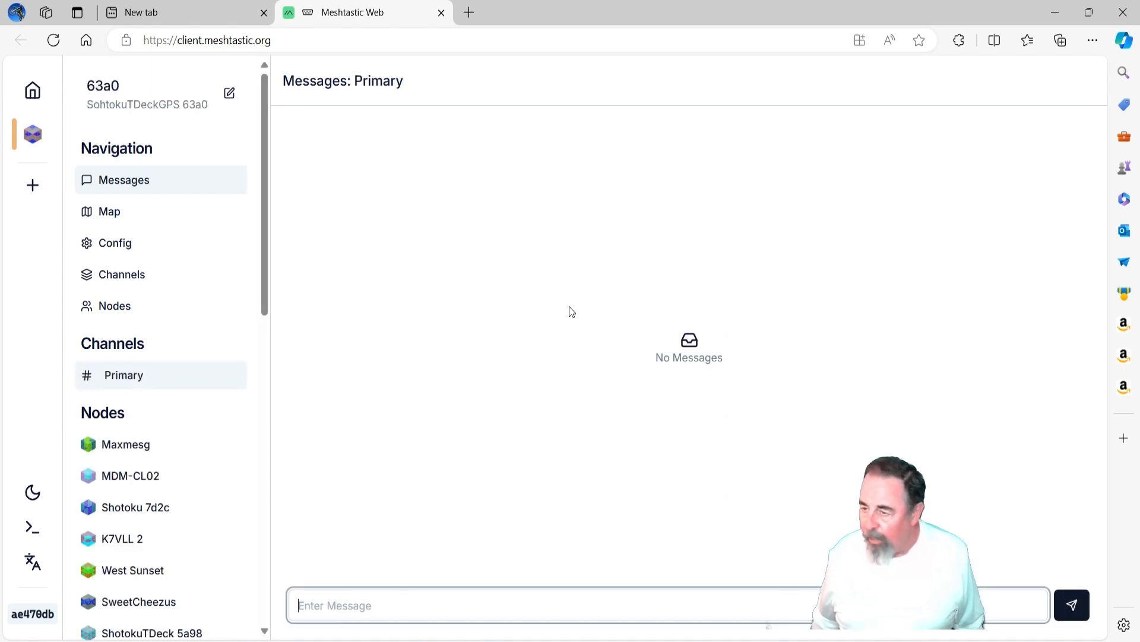
pyautogui.click(114, 243)
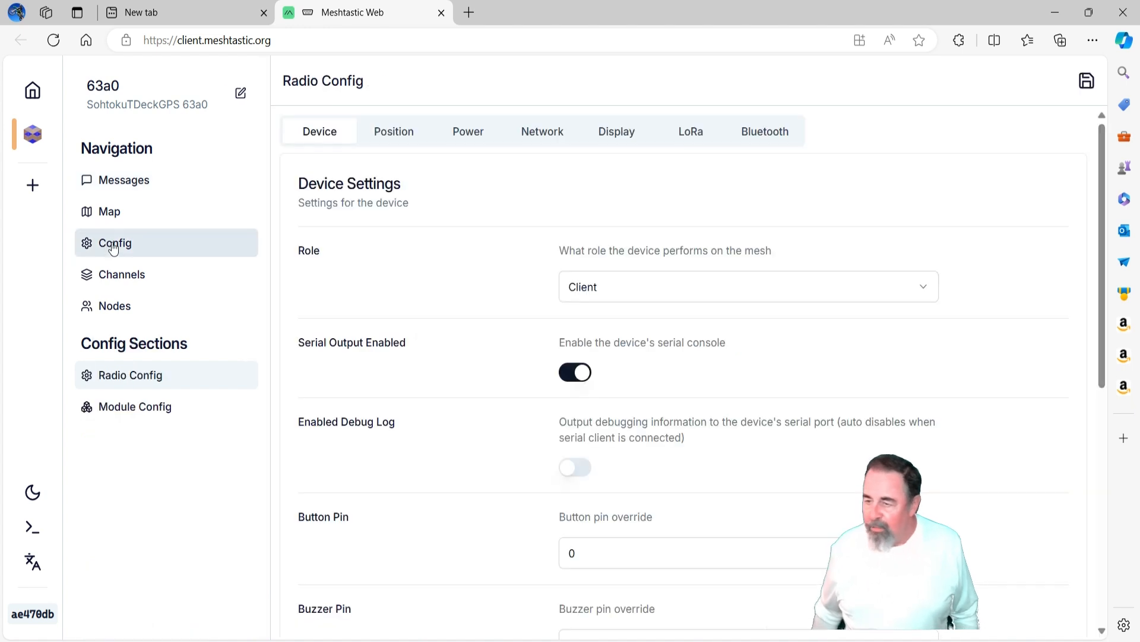
pyautogui.click(393, 131)
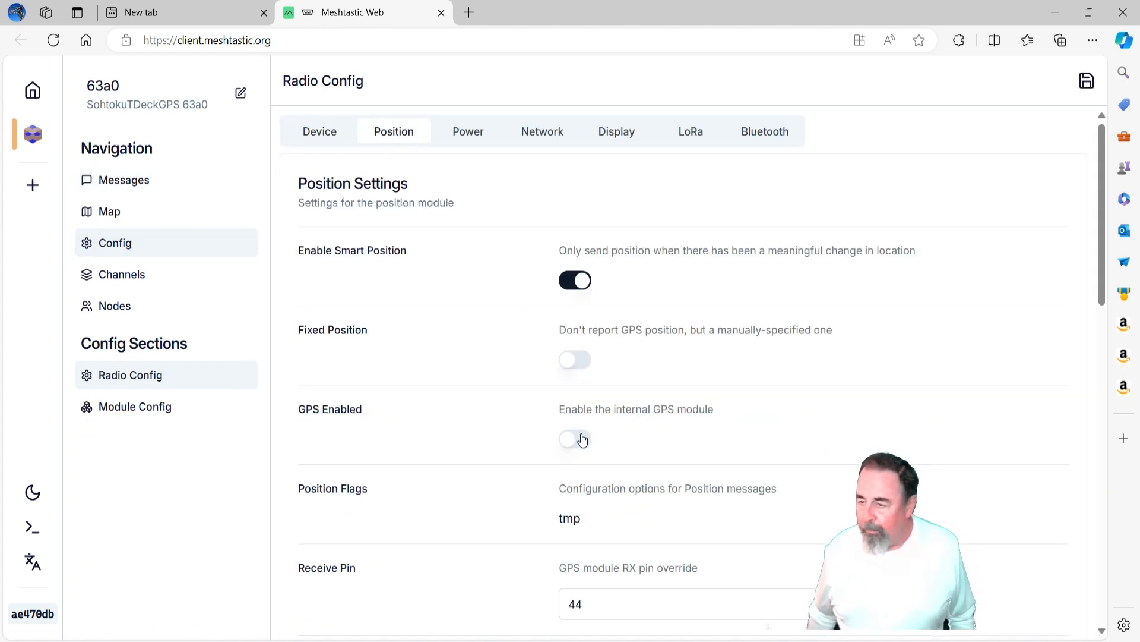
pyautogui.scroll(-3)
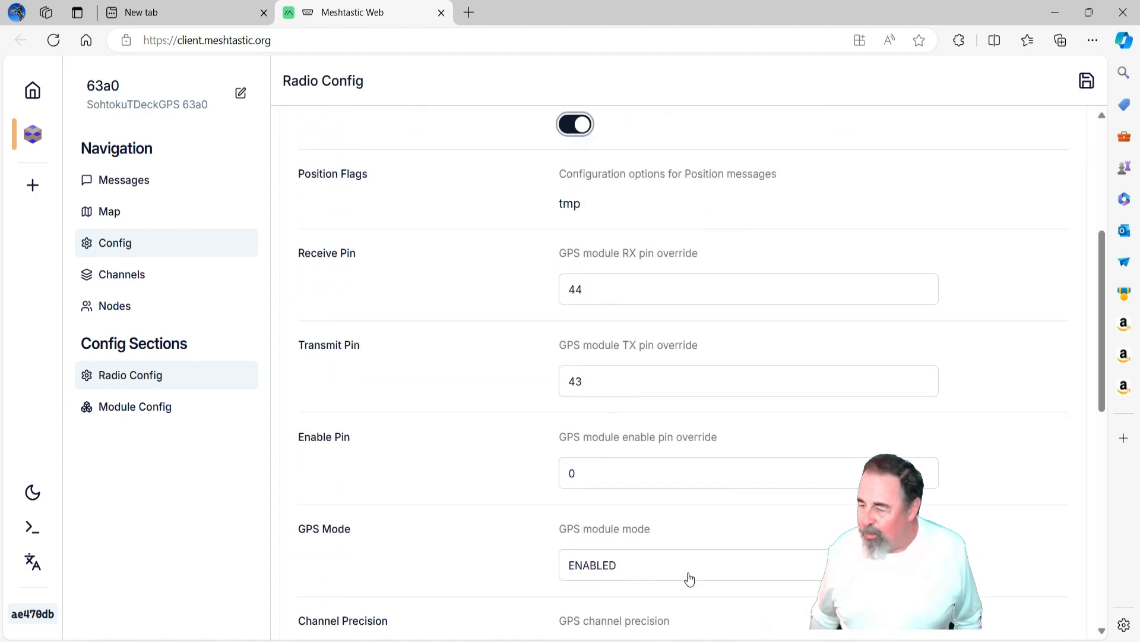
pyautogui.moveTo(686, 555)
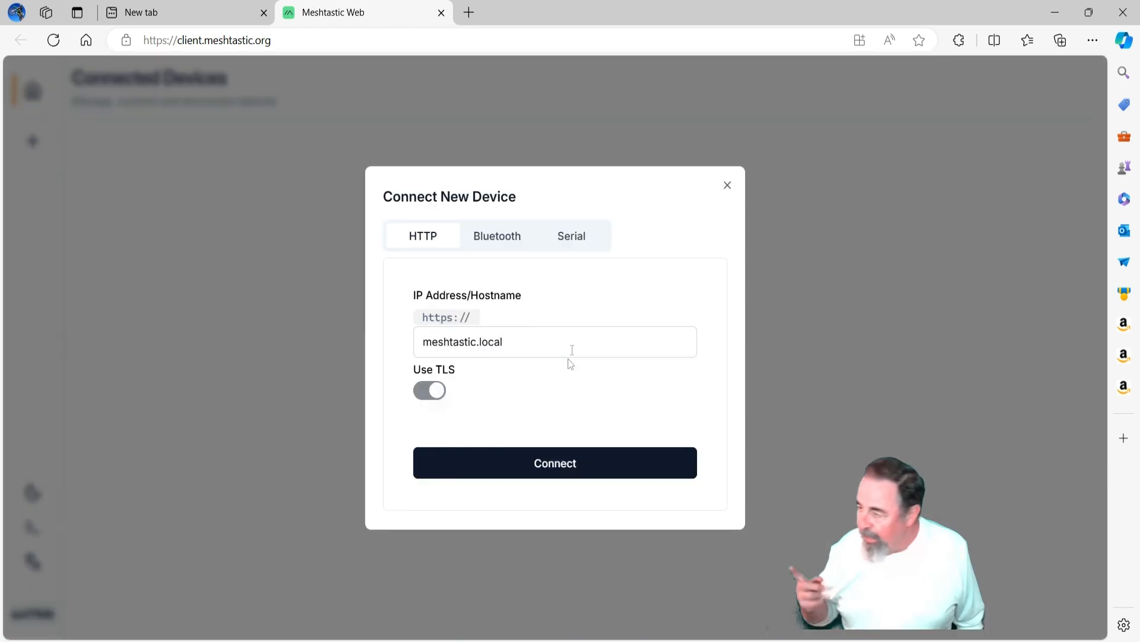
# Connect to serial device 0, then scroll Position config to the GPS RX 44 and TX 43 fields
pyautogui.click(571, 235)
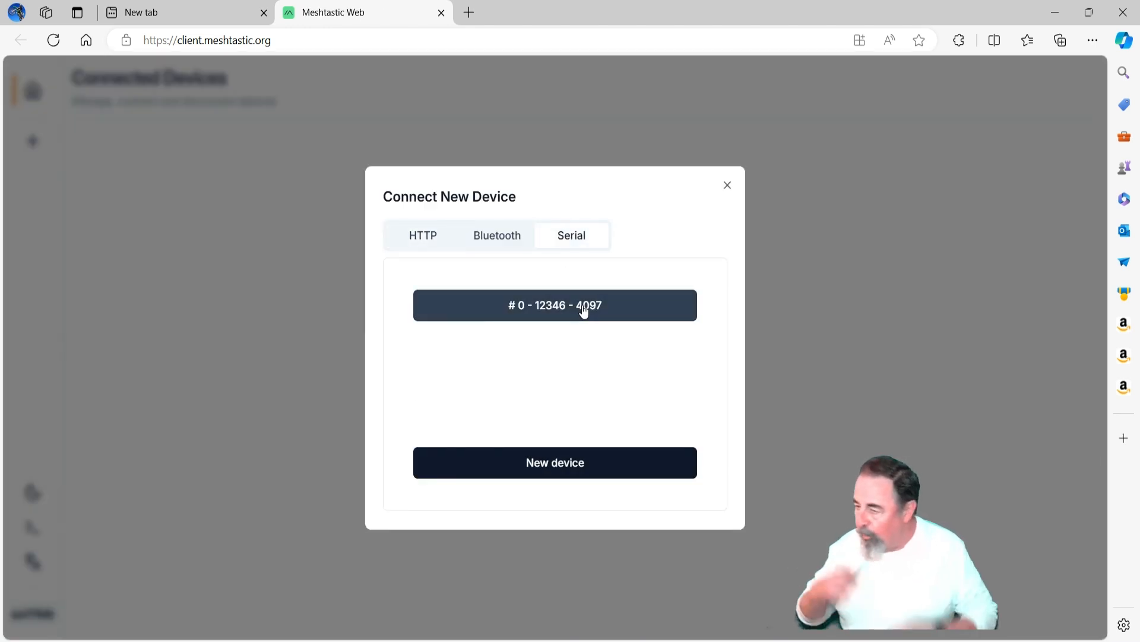
pyautogui.click(554, 305)
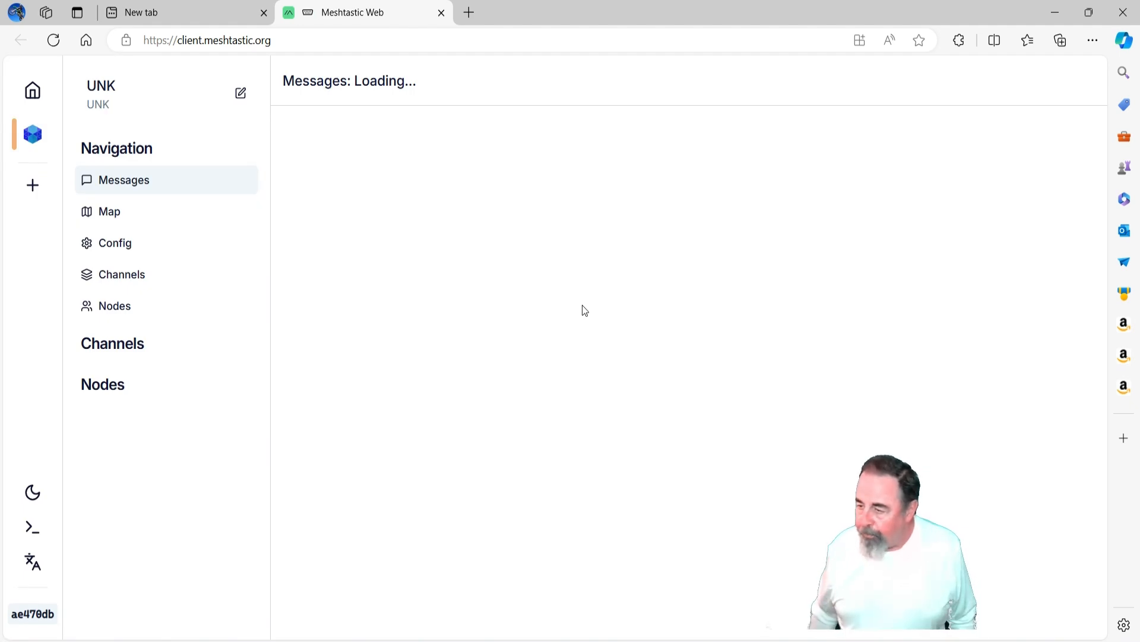
pyautogui.click(114, 242)
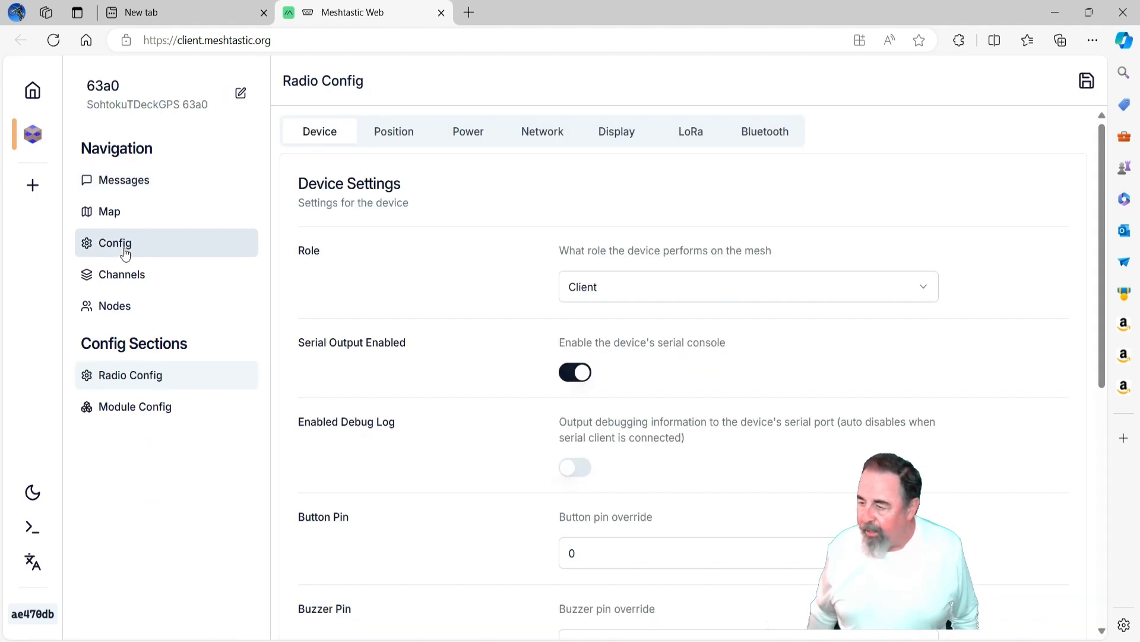
pyautogui.click(393, 131)
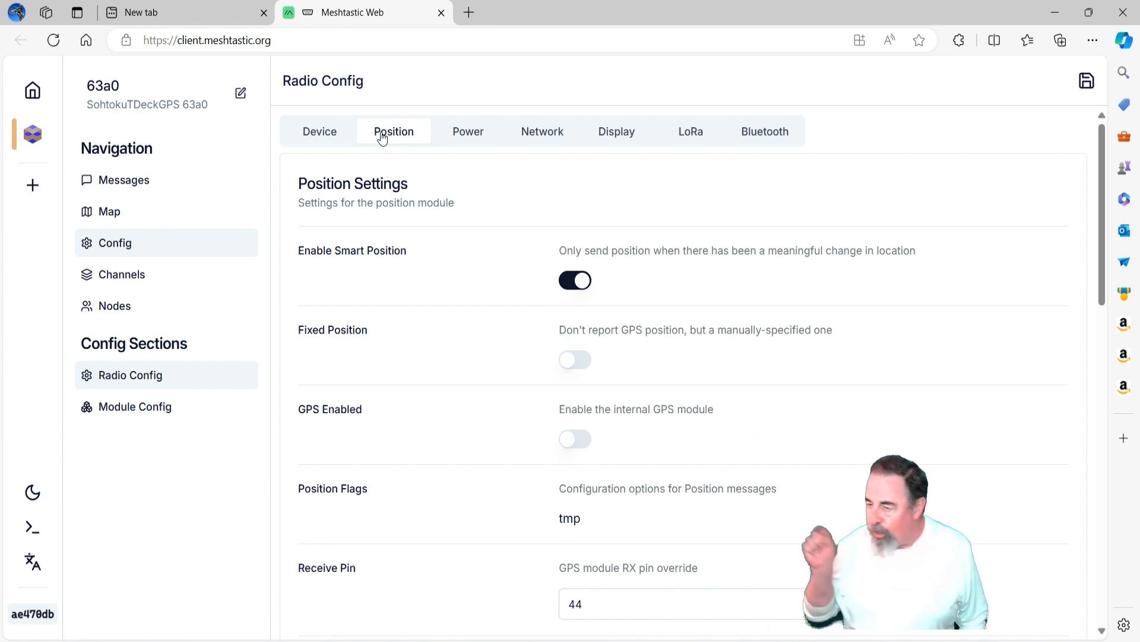
pyautogui.scroll(-3)
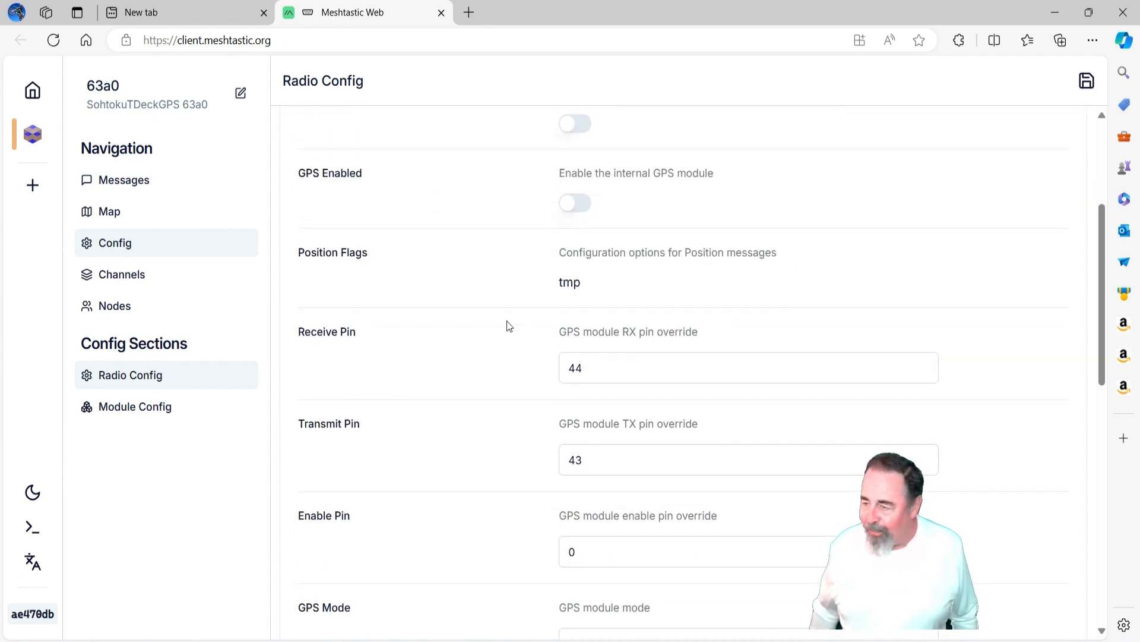
pyautogui.scroll(-3)
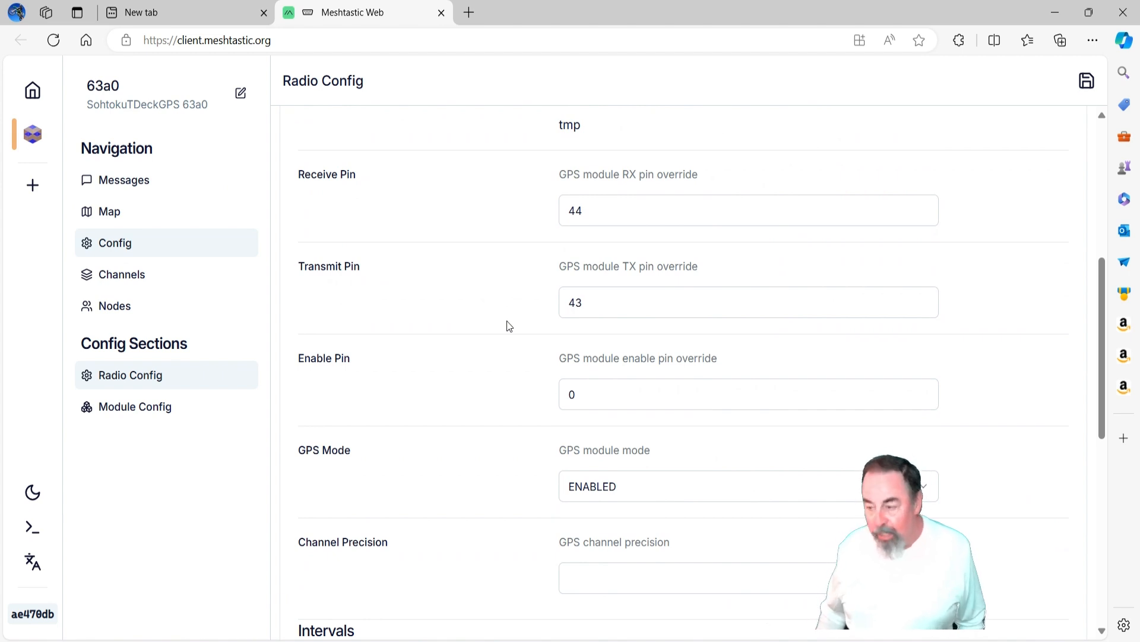
pyautogui.scroll(-3)
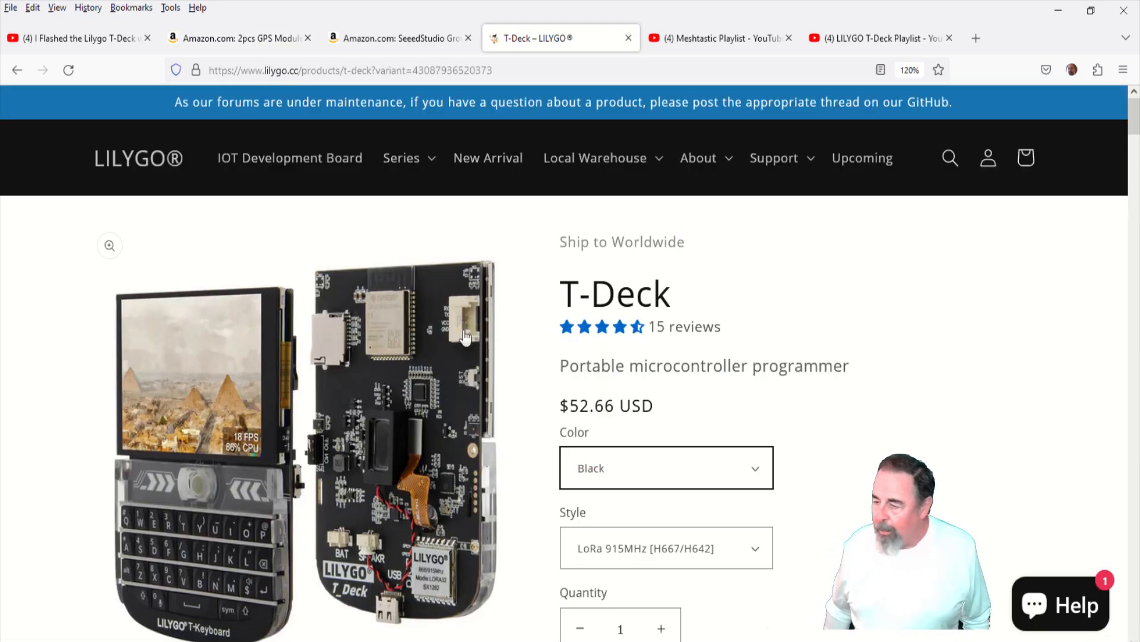
# Open the LILYGO T-Deck Playlist and scroll through its videos
pyautogui.click(717, 38)
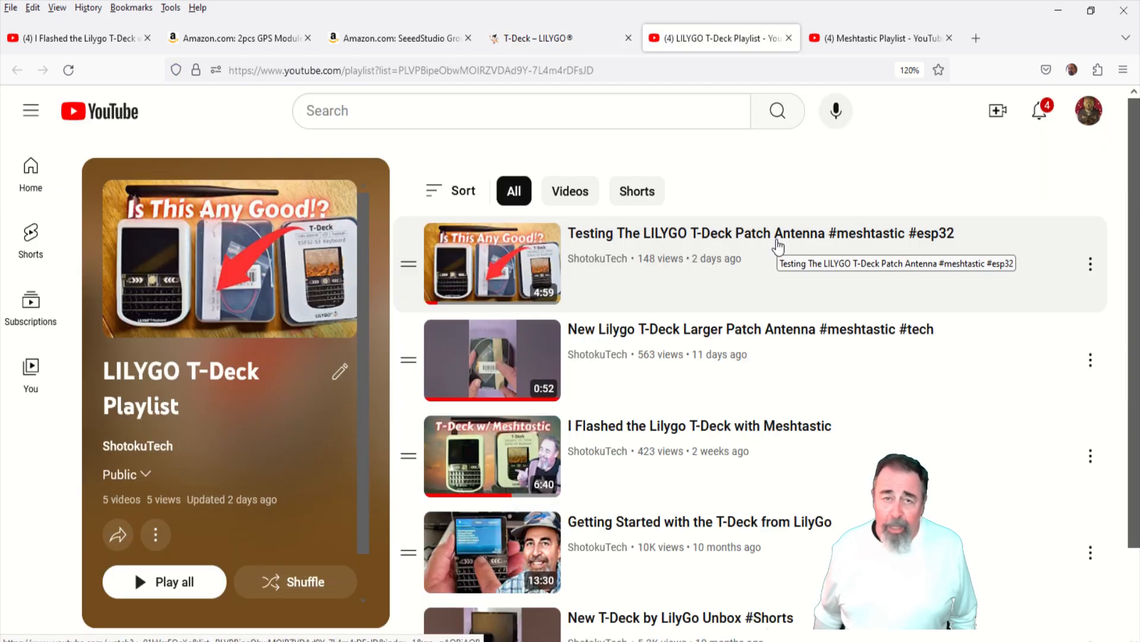
pyautogui.scroll(-3)
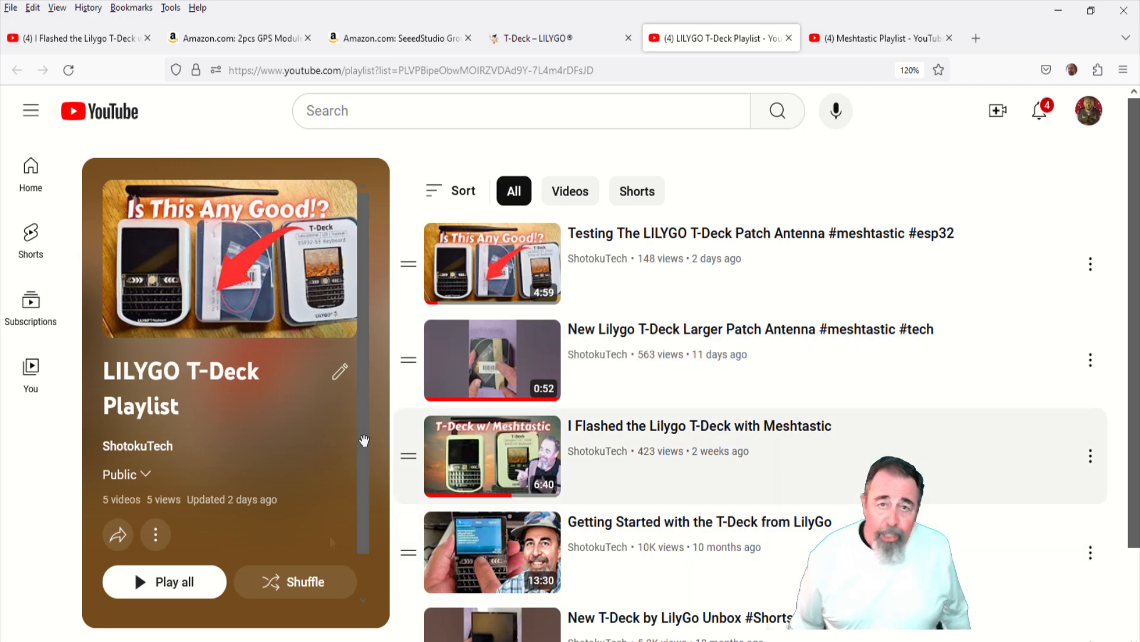
pyautogui.scroll(-3)
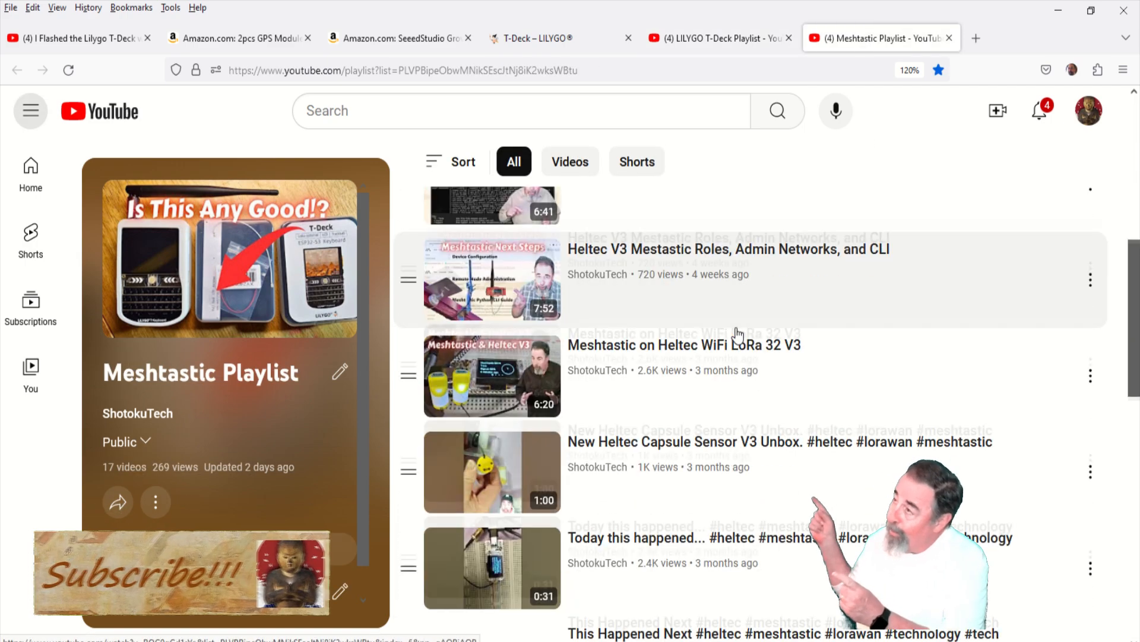
pyautogui.scroll(-3)
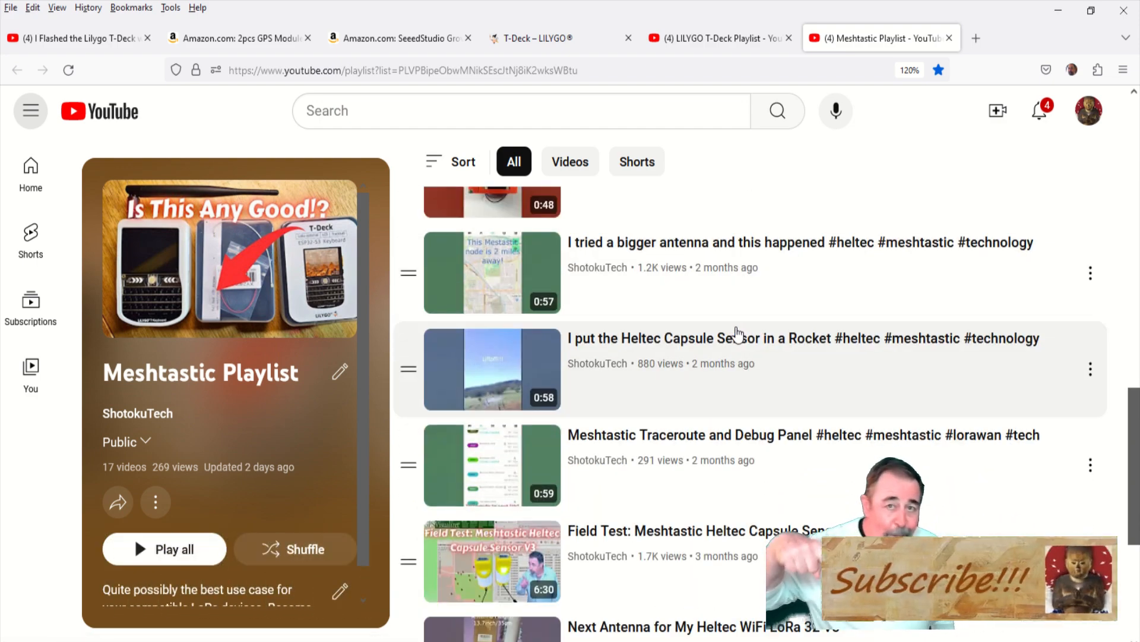
pyautogui.scroll(-3)
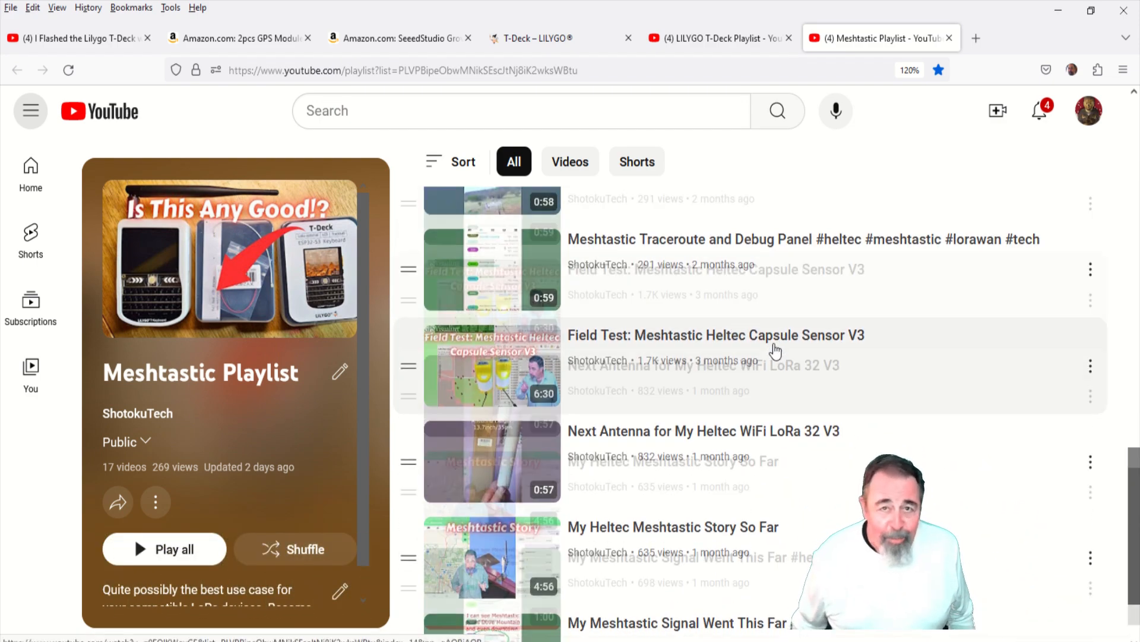